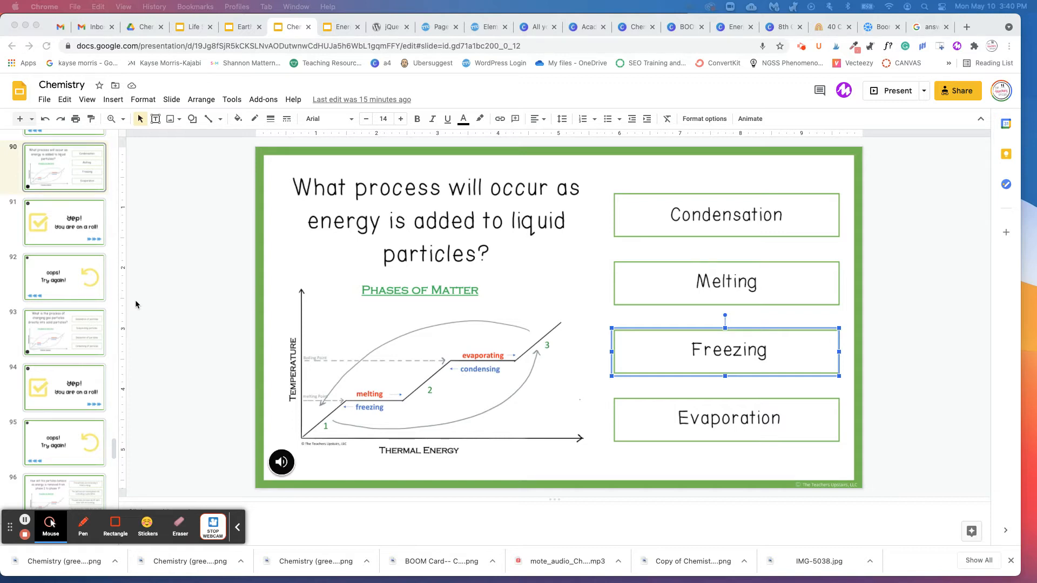
mouse_move(125, 273)
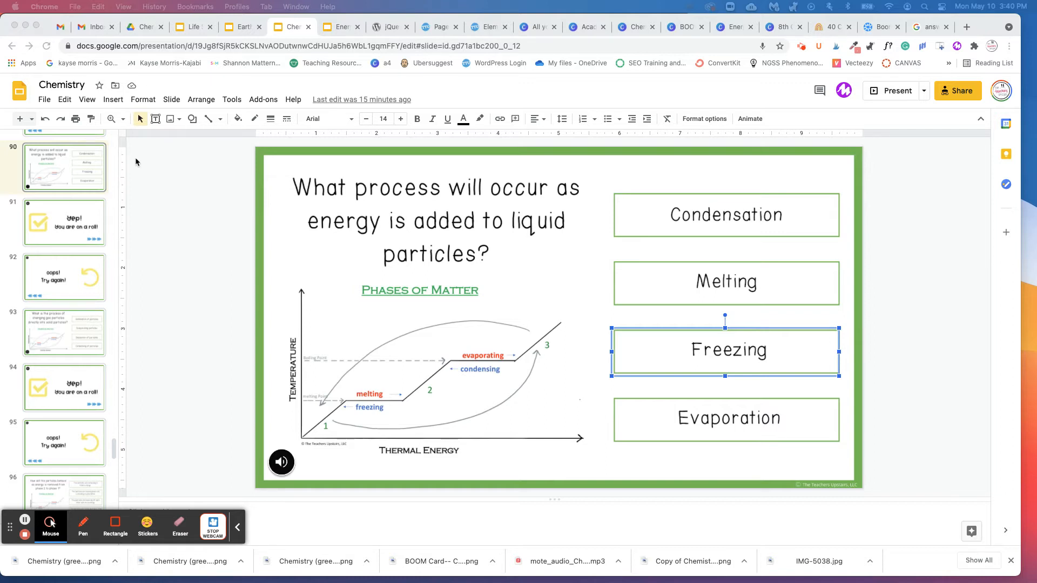
mouse_move(14, 148)
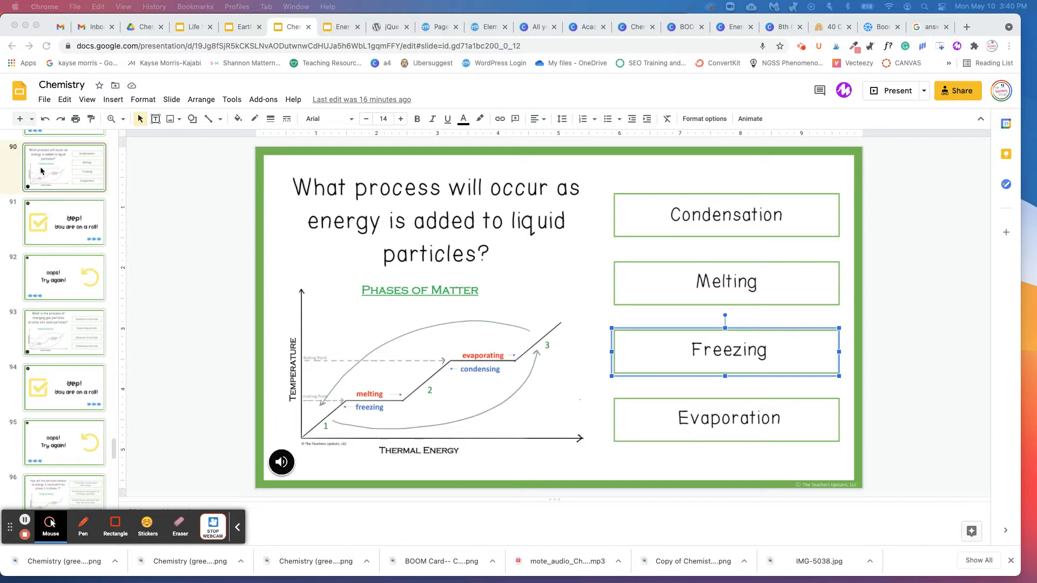
mouse_move(74, 167)
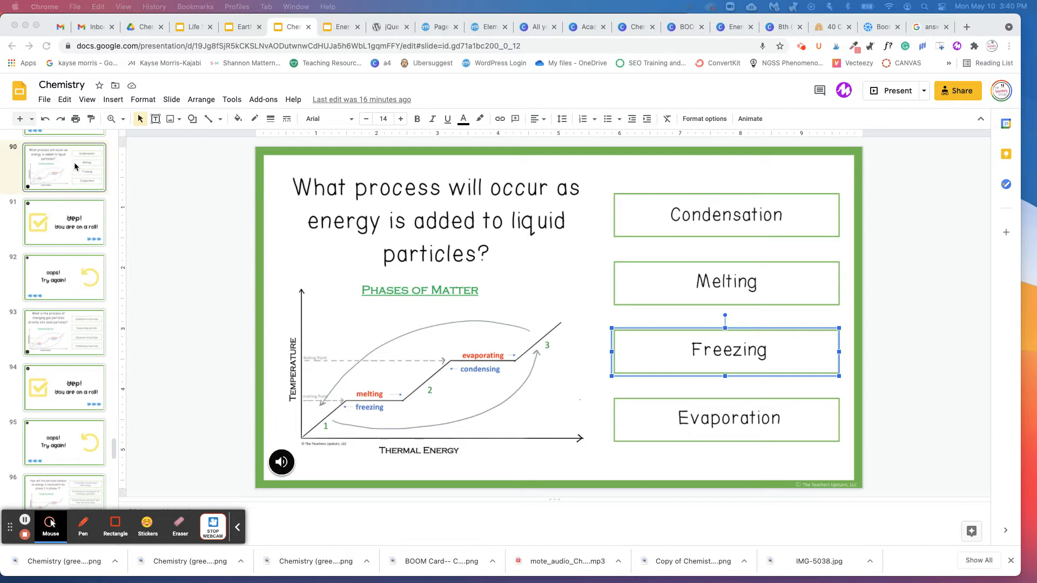
mouse_move(731, 226)
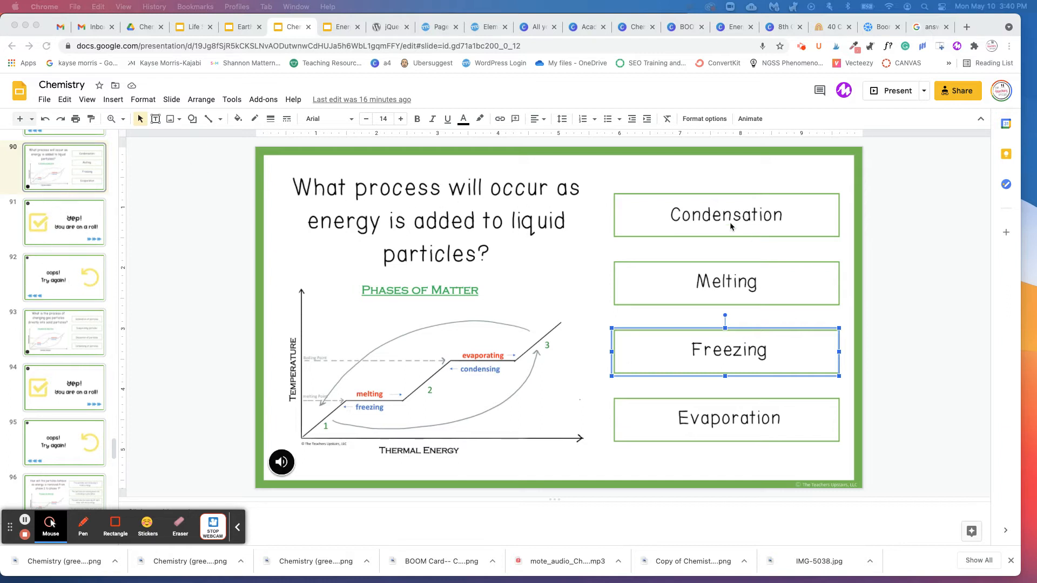
- Check the link targets of the Condensation, Melting, Freezing and Evaporation answer boxes
click(726, 214)
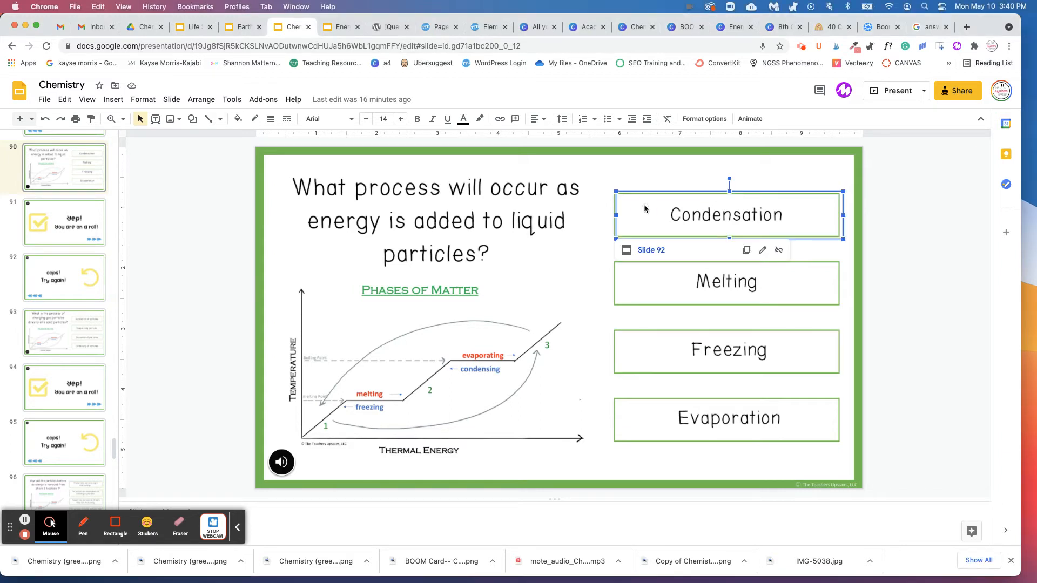
click(725, 283)
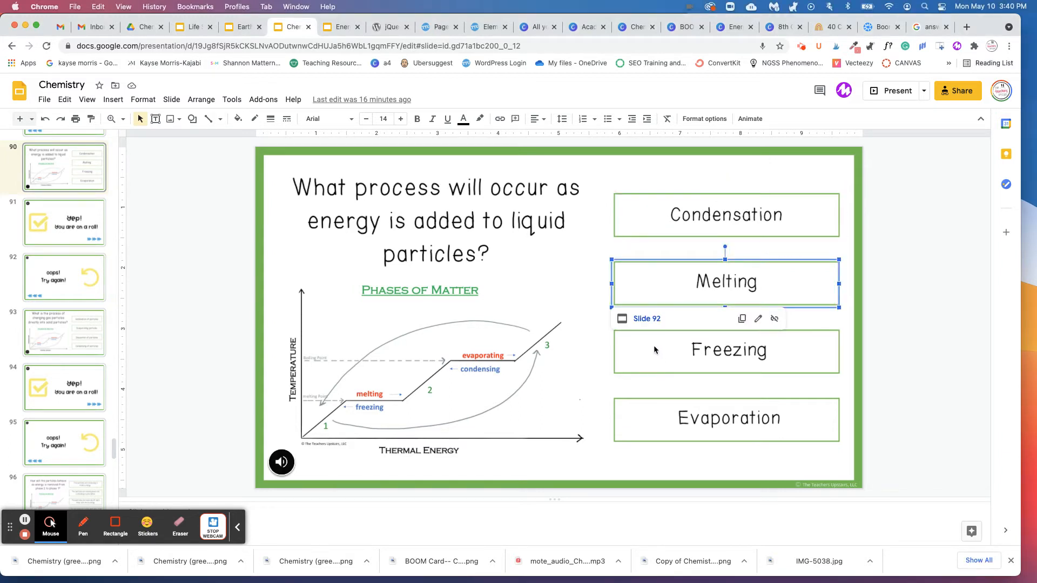
click(726, 350)
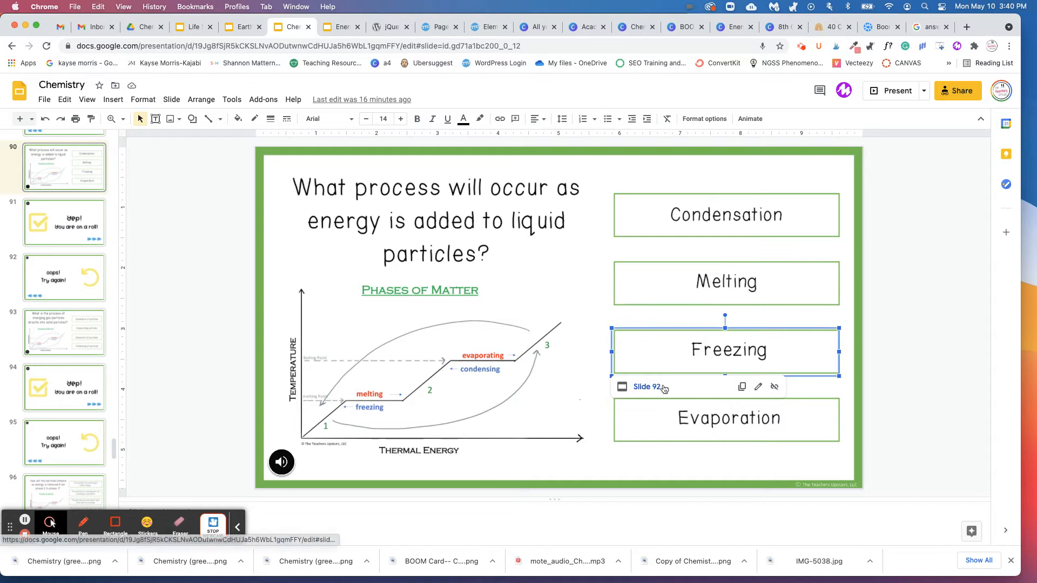
click(725, 418)
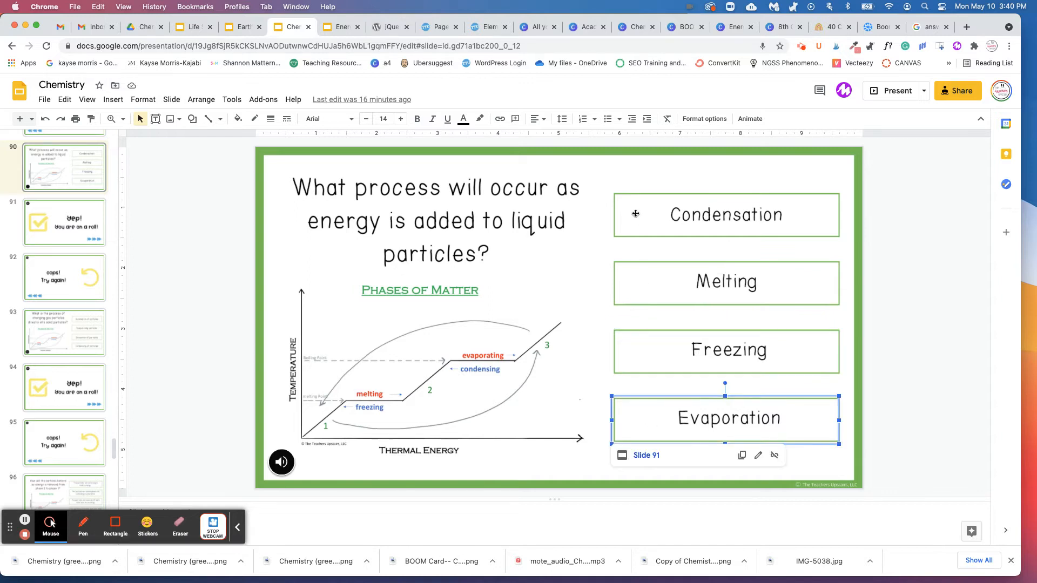
click(726, 214)
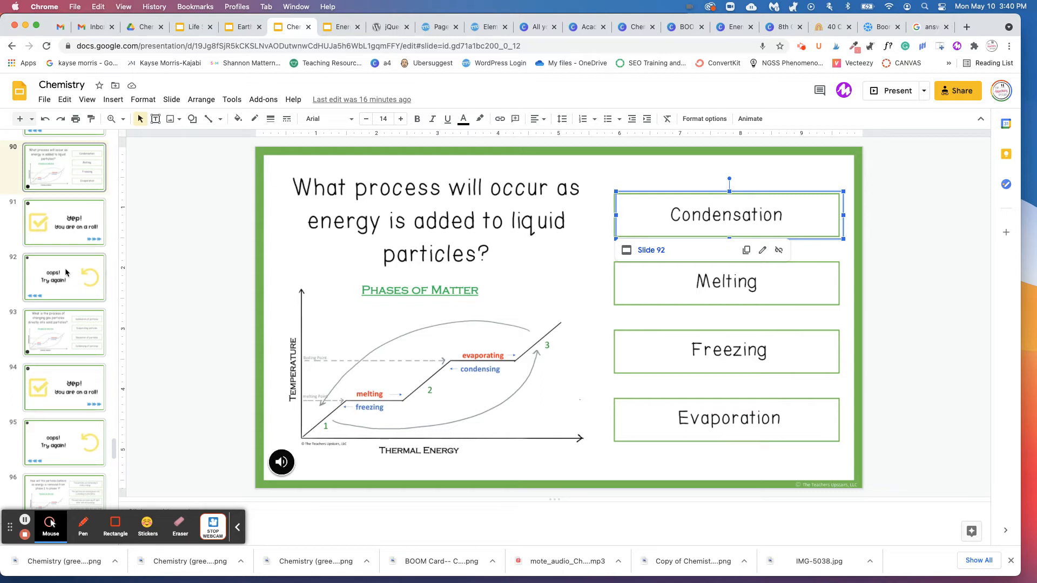
mouse_move(52, 282)
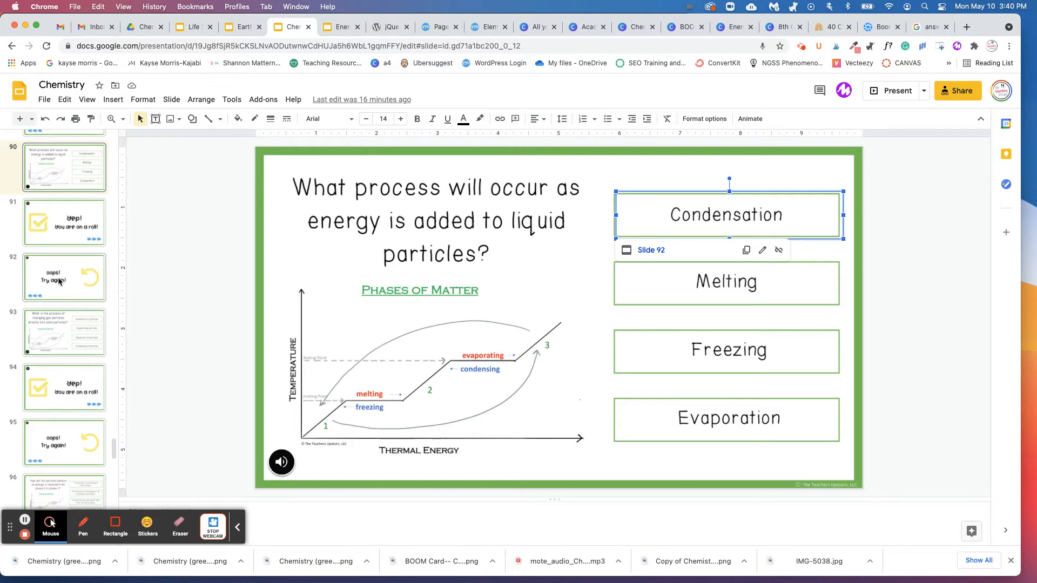
- Switch to the 'oops! Try again!' feedback slide from the filmstrip
click(64, 278)
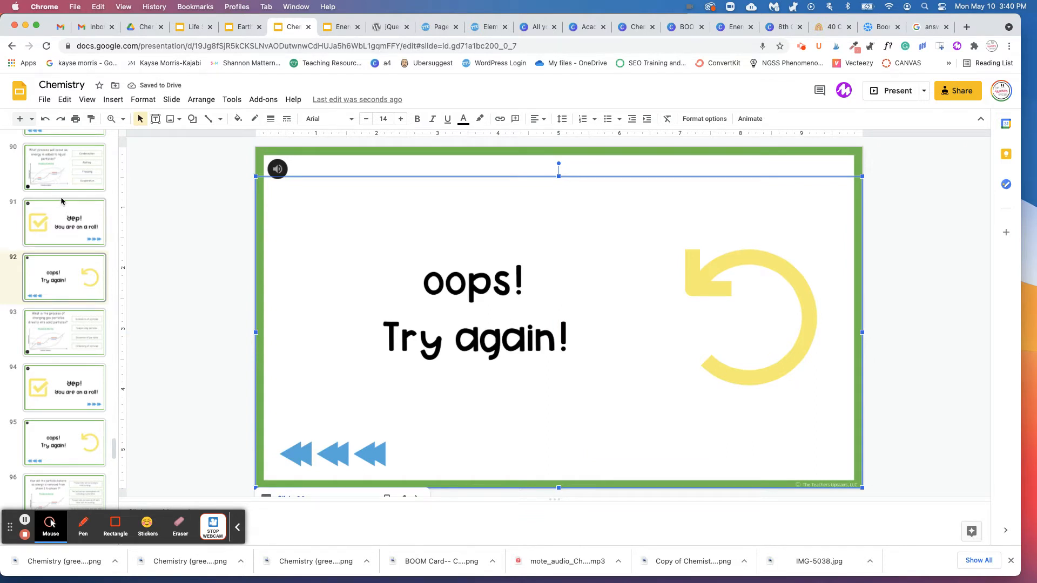
- Navigate down the filmstrip to slide 100 with the four empty answer boxes
scroll(down, 3)
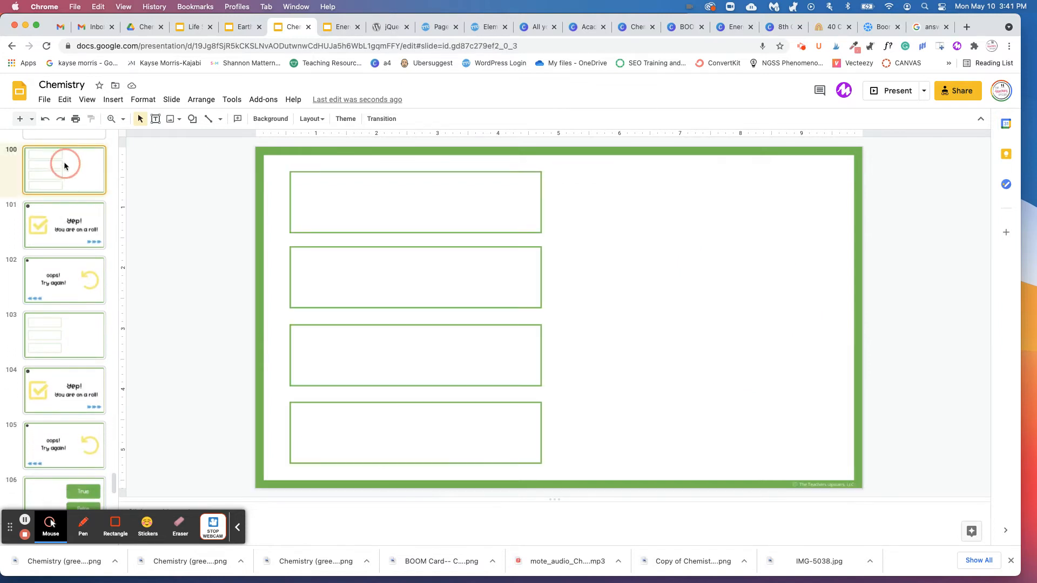
click(414, 202)
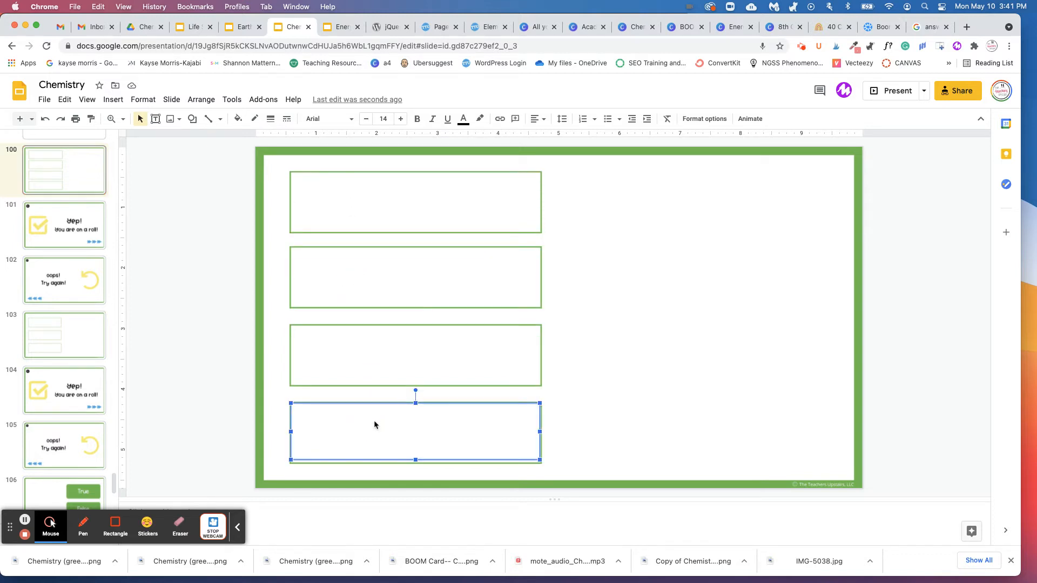
mouse_move(380, 216)
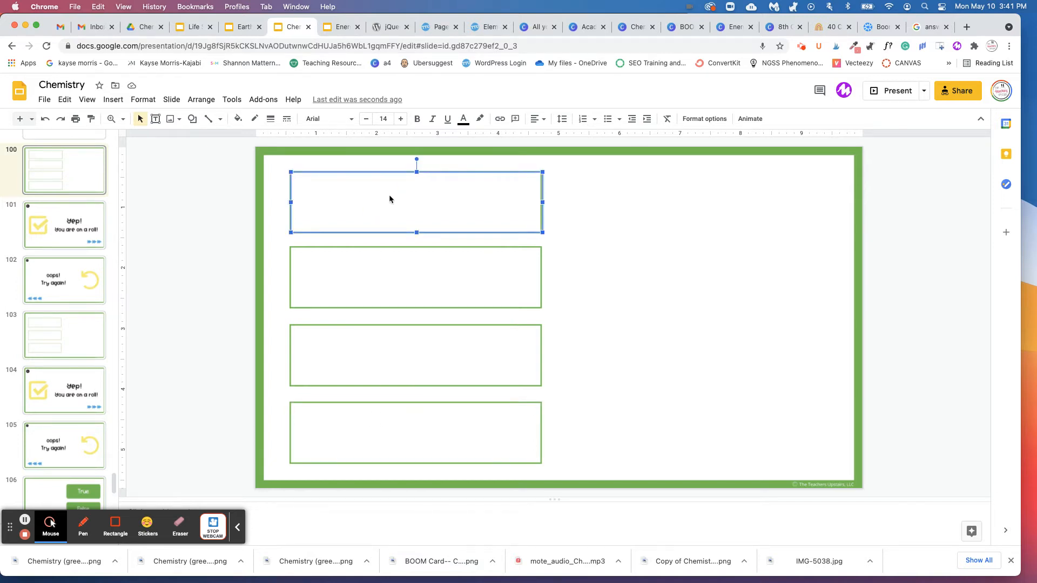
- Link the top answer box on slide 100 to slide 101, 'Yep! You are on a roll!'
right_click(390, 200)
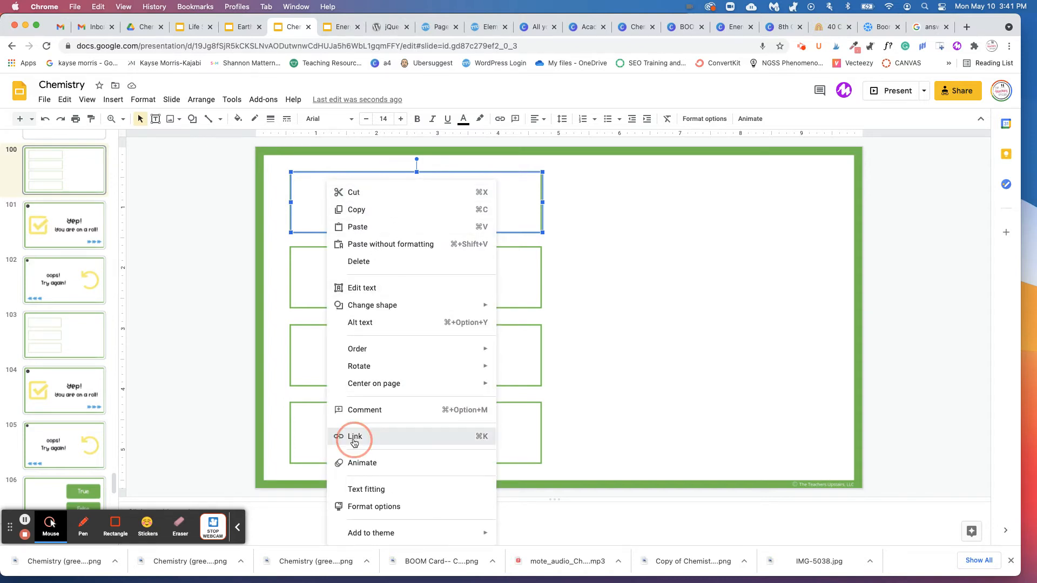
click(354, 435)
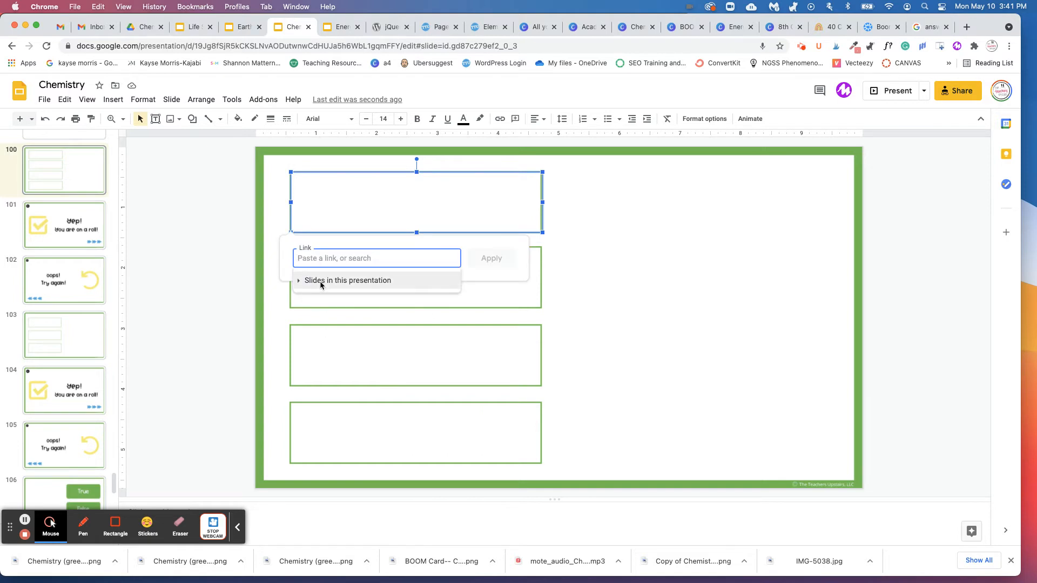
mouse_move(341, 284)
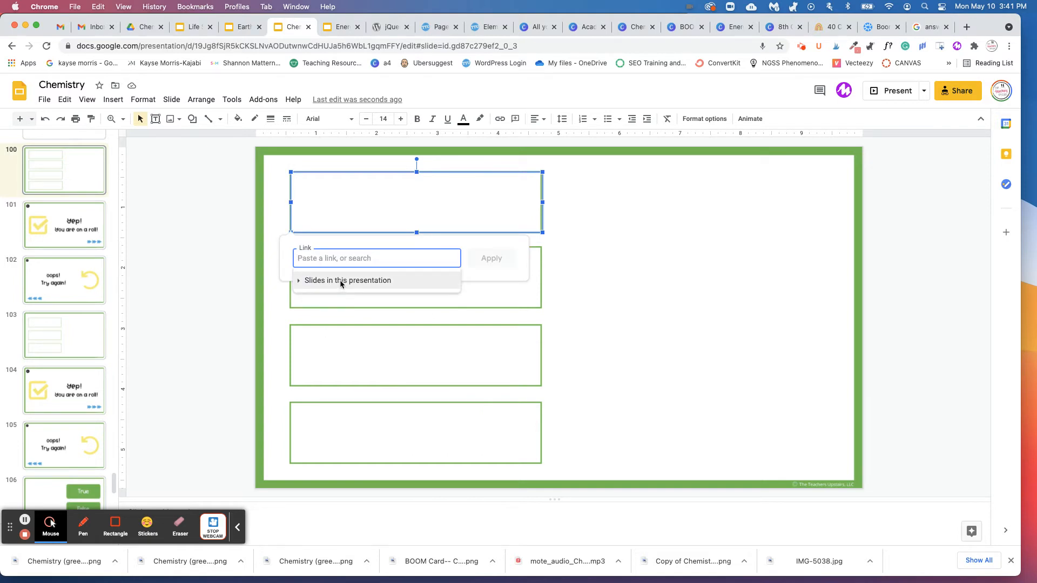
click(347, 280)
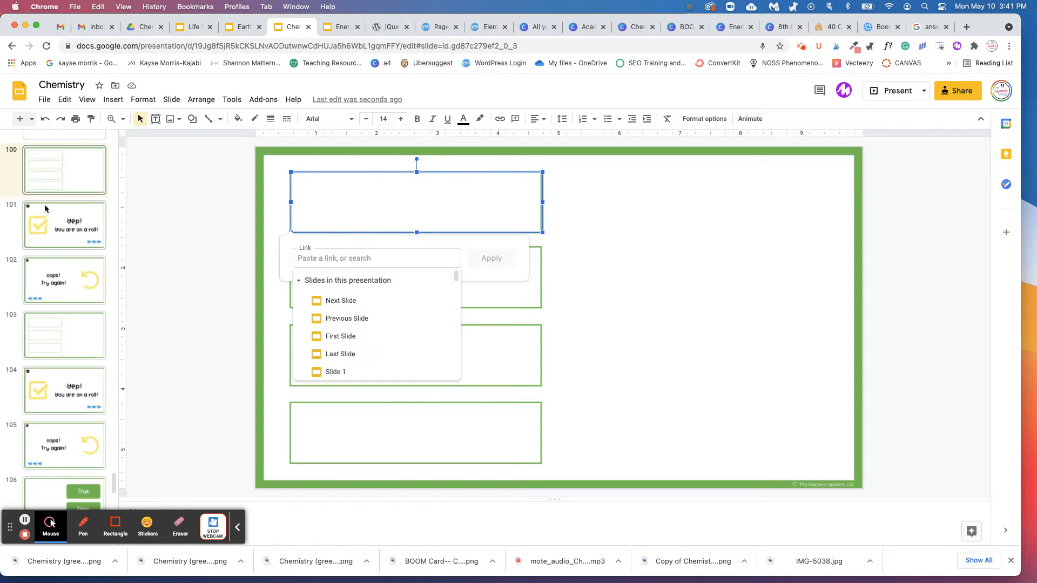
scroll(down, 3)
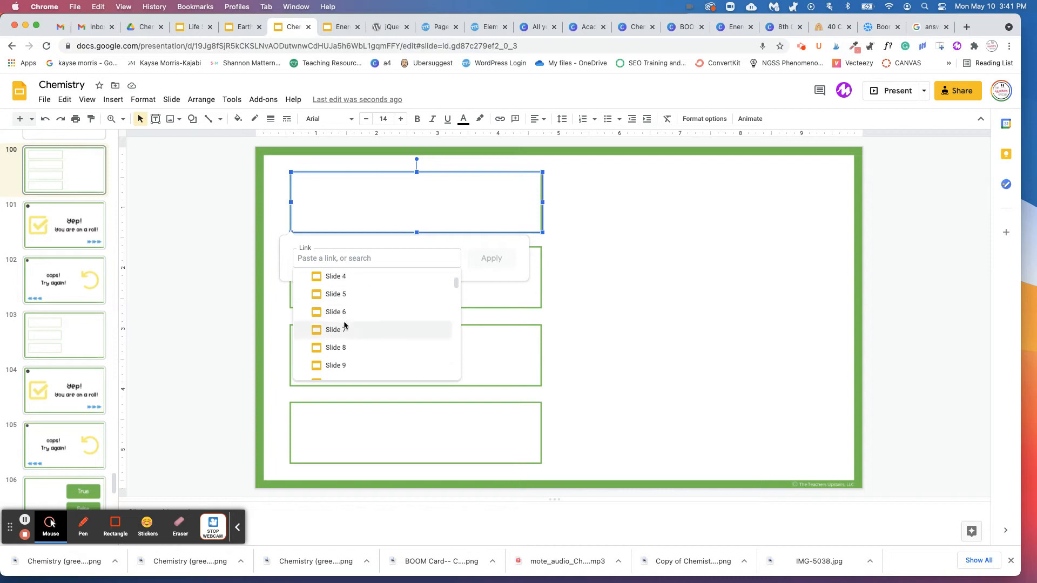
scroll(down, 3)
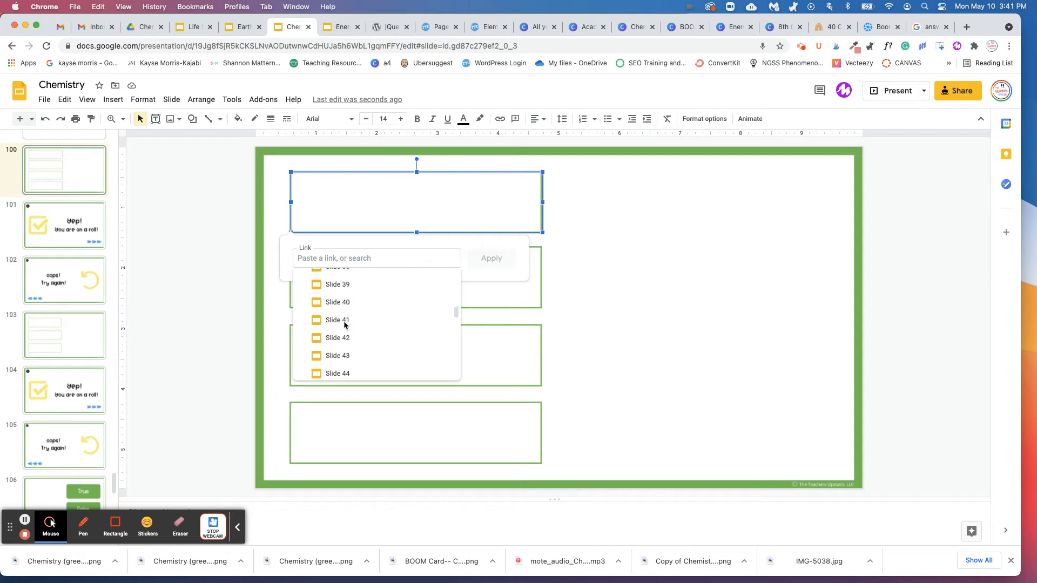
scroll(down, 3)
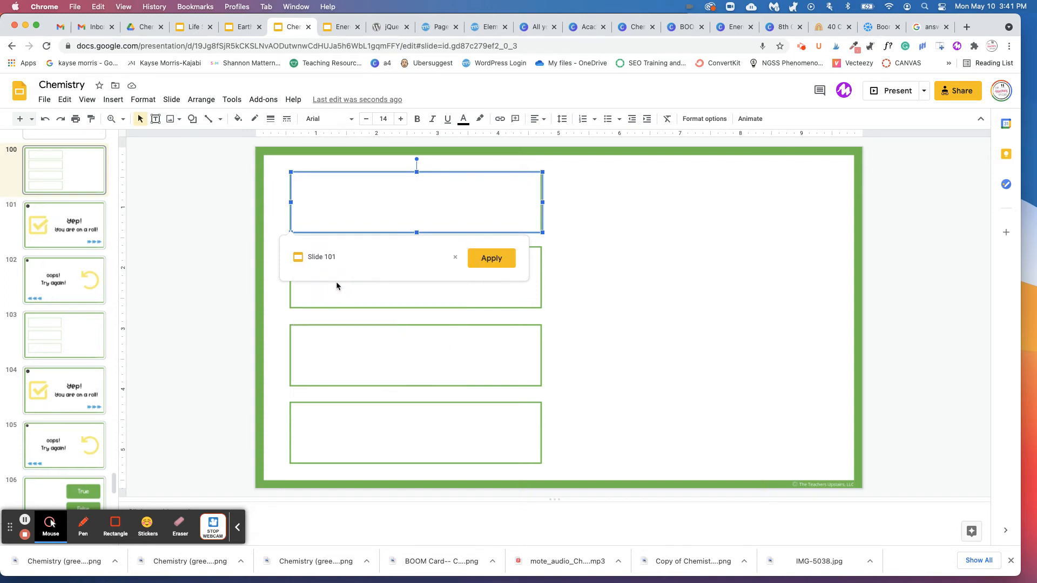
click(490, 258)
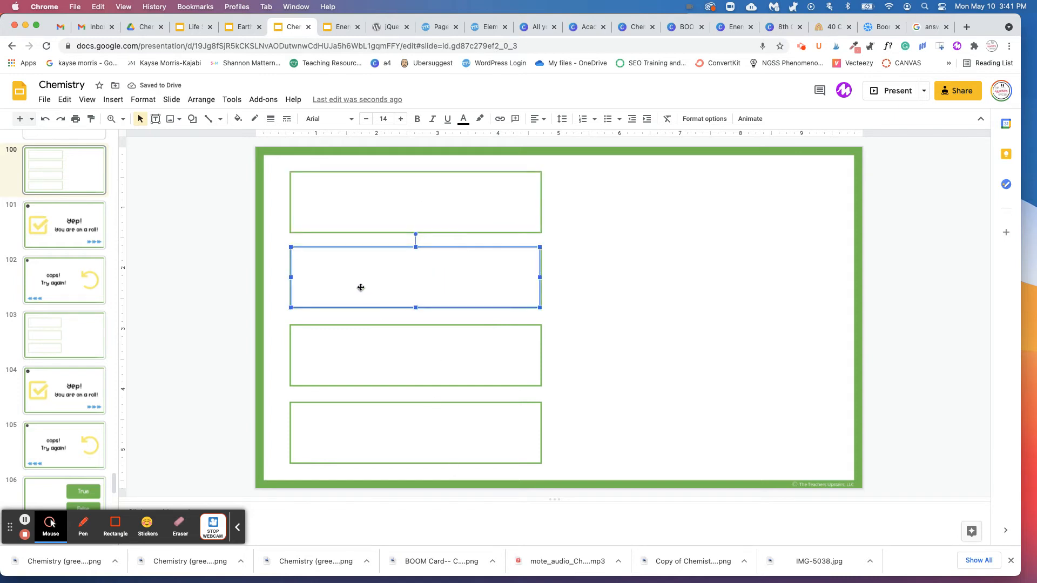
mouse_move(356, 280)
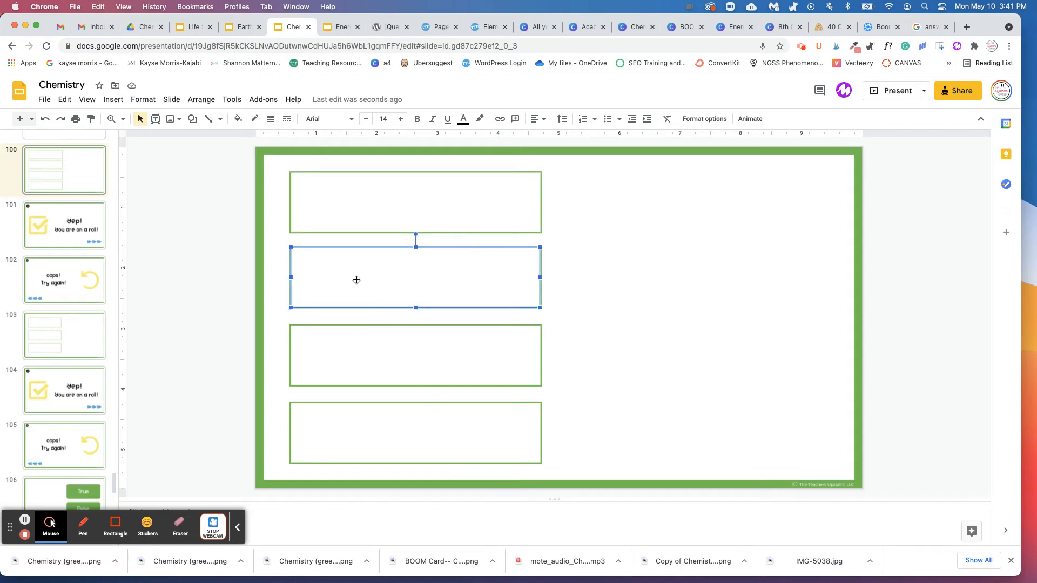
- Link the second answer box on slide 100 to slide 102, 'oops! Try again!'
right_click(355, 280)
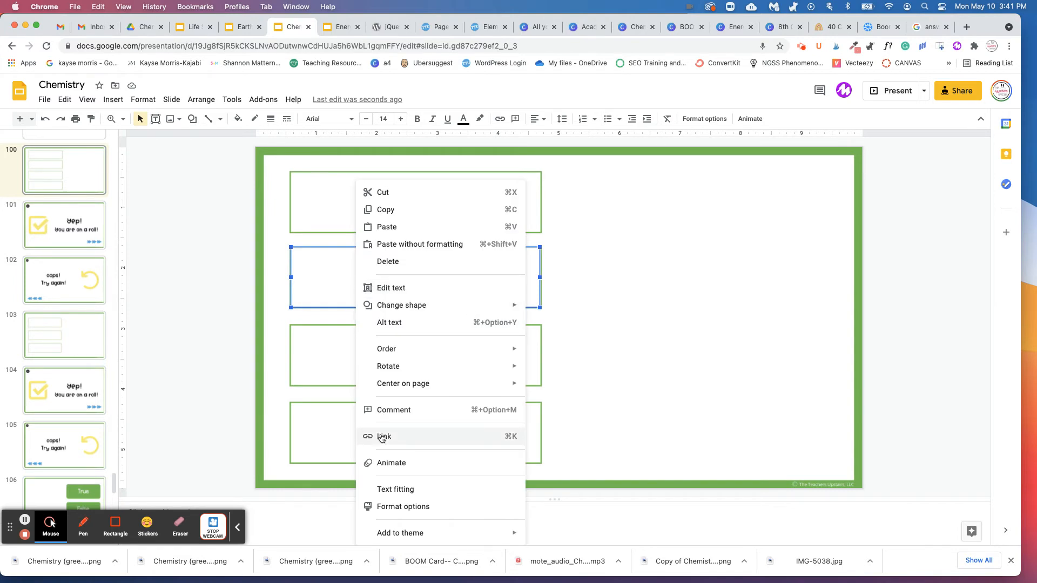
click(384, 436)
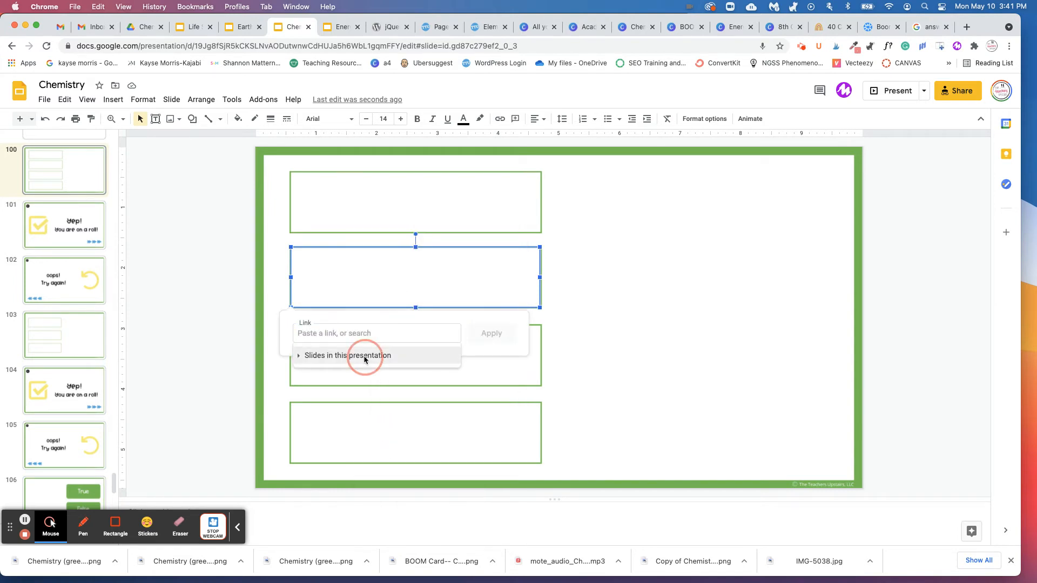
click(347, 356)
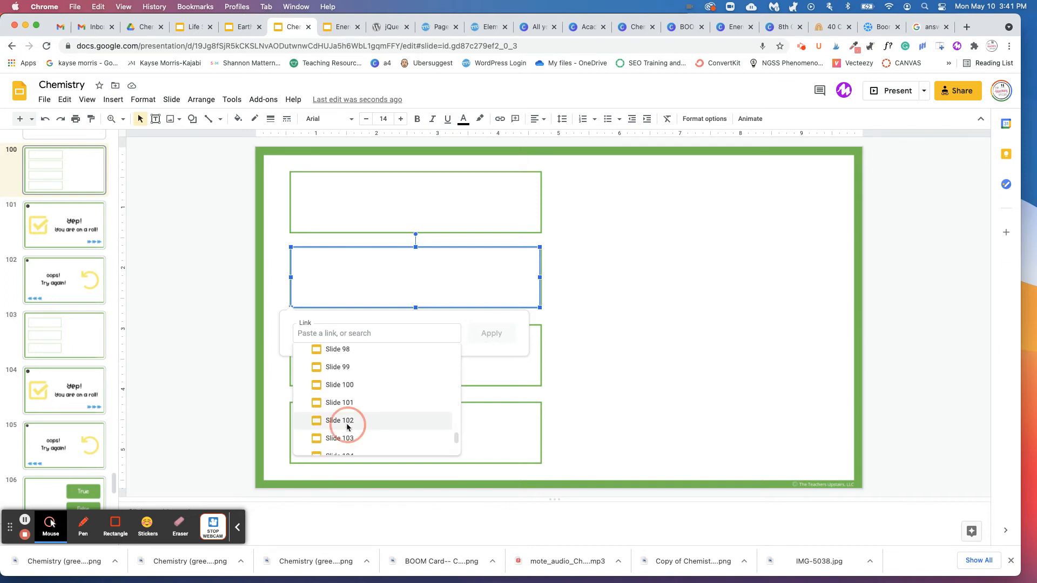
click(339, 420)
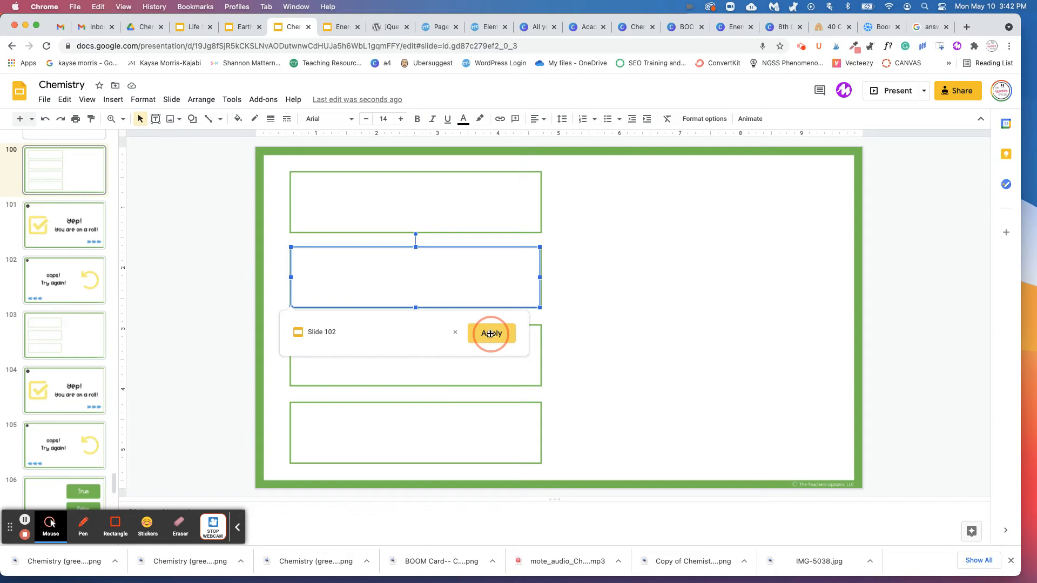
click(490, 334)
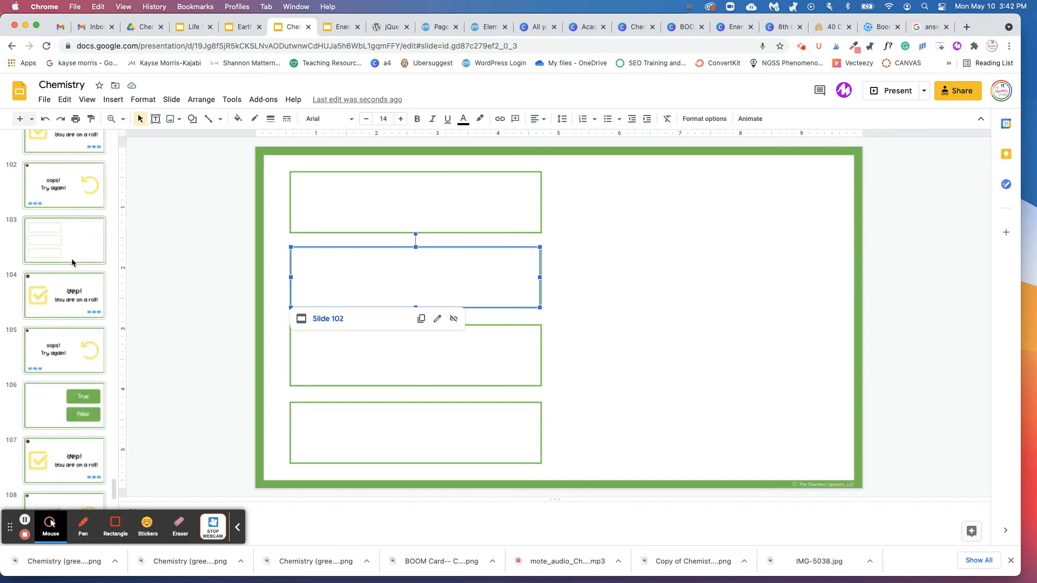
- Scroll the filmstrip toward the 'Yep! You are on a roll!' feedback slide 101
scroll(down, 3)
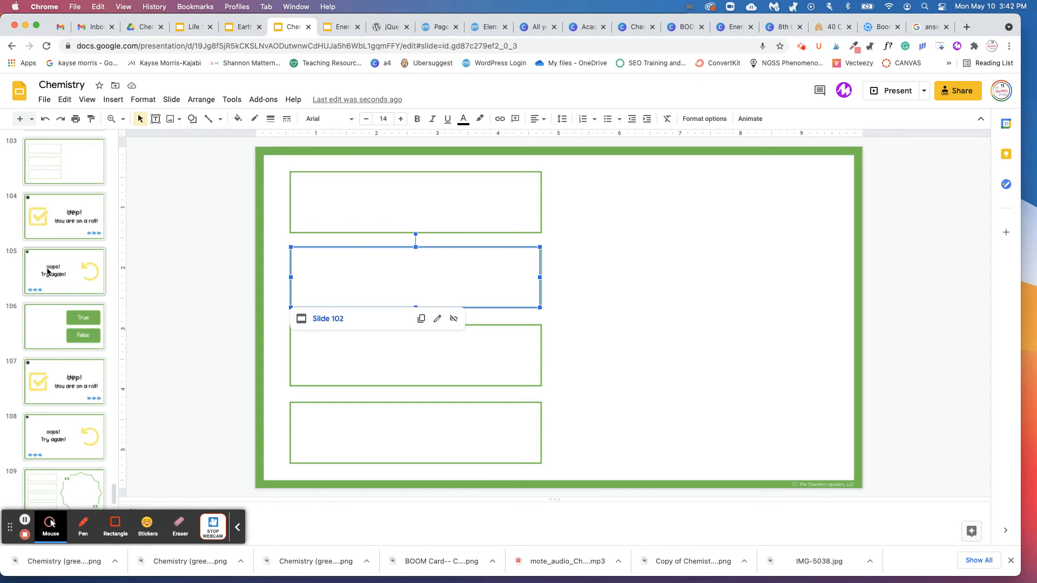
scroll(down, 3)
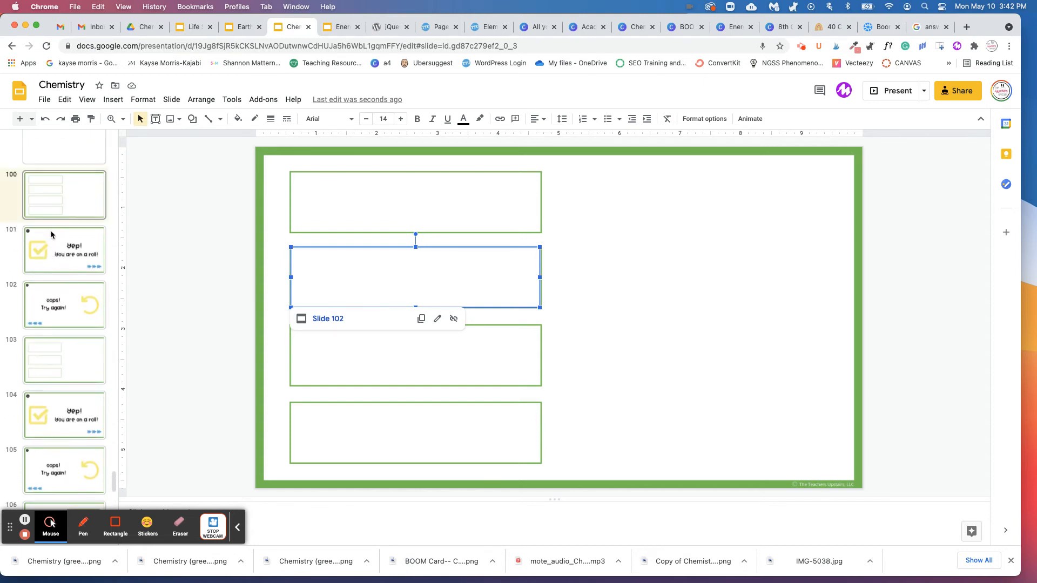
scroll(down, 3)
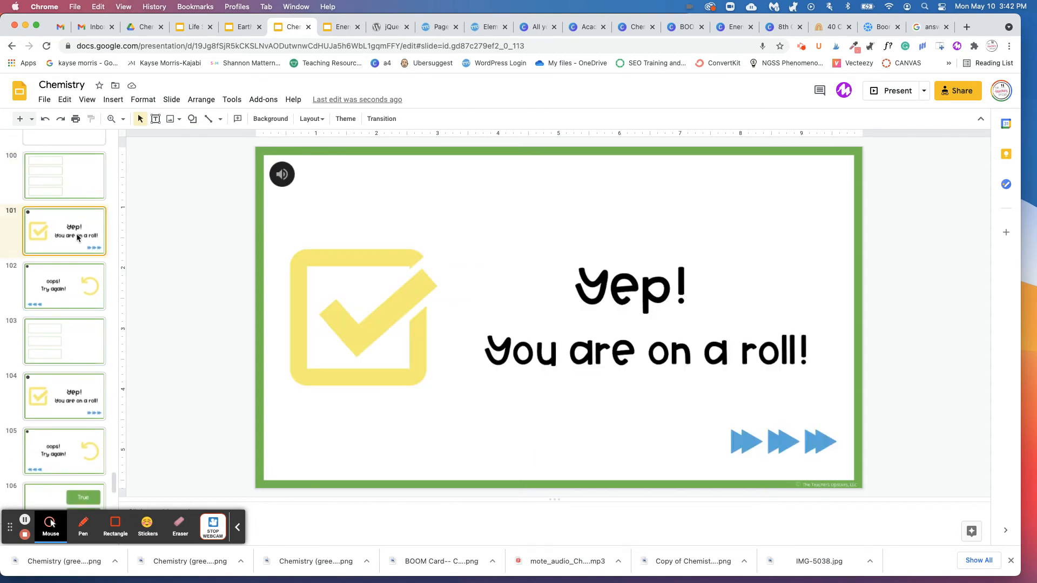
mouse_move(385, 281)
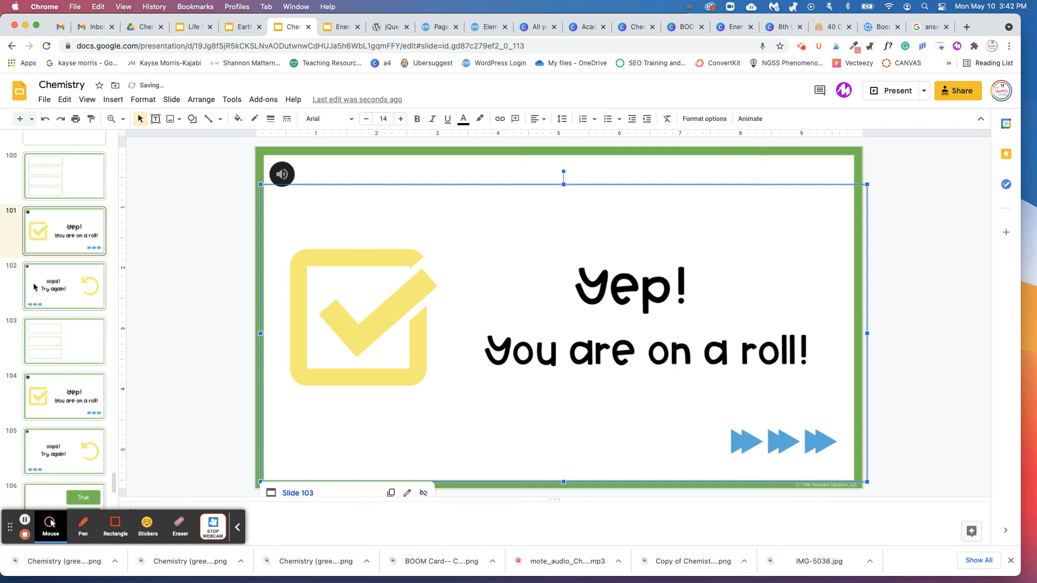
- Open slide 102 and select its picture to confirm it links back to slide 100
click(64, 285)
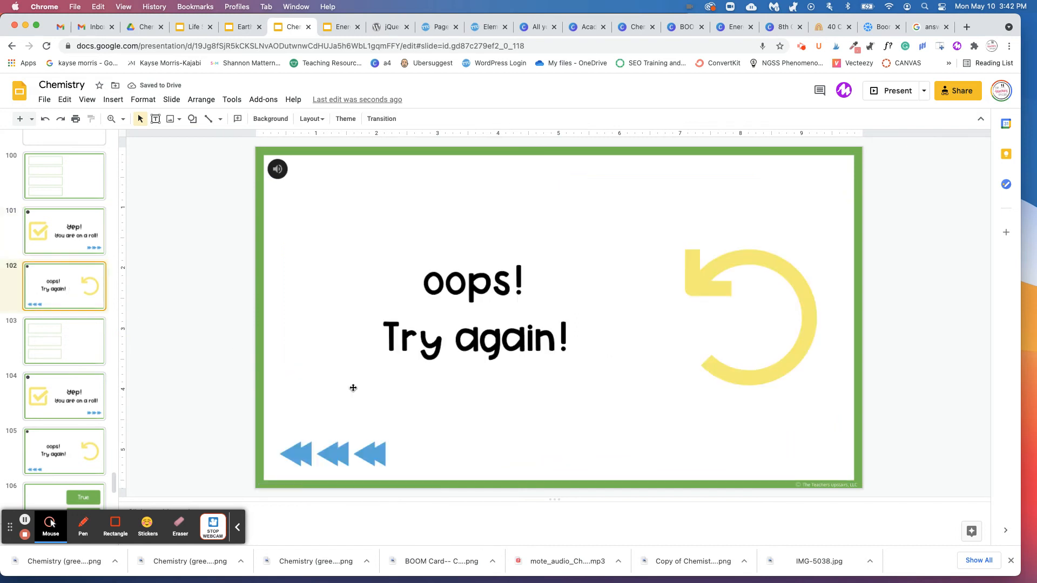
click(334, 454)
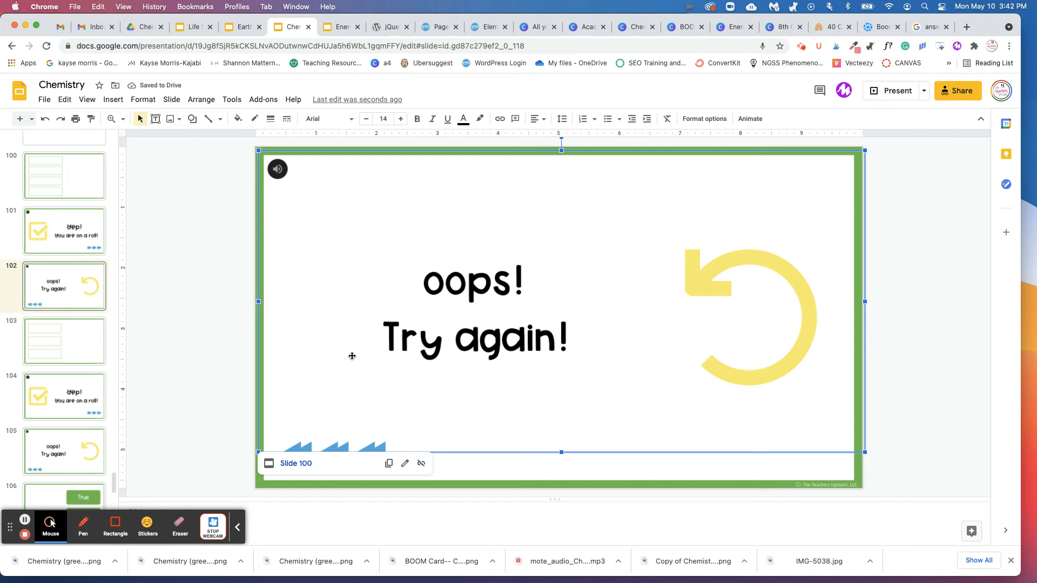
mouse_move(351, 335)
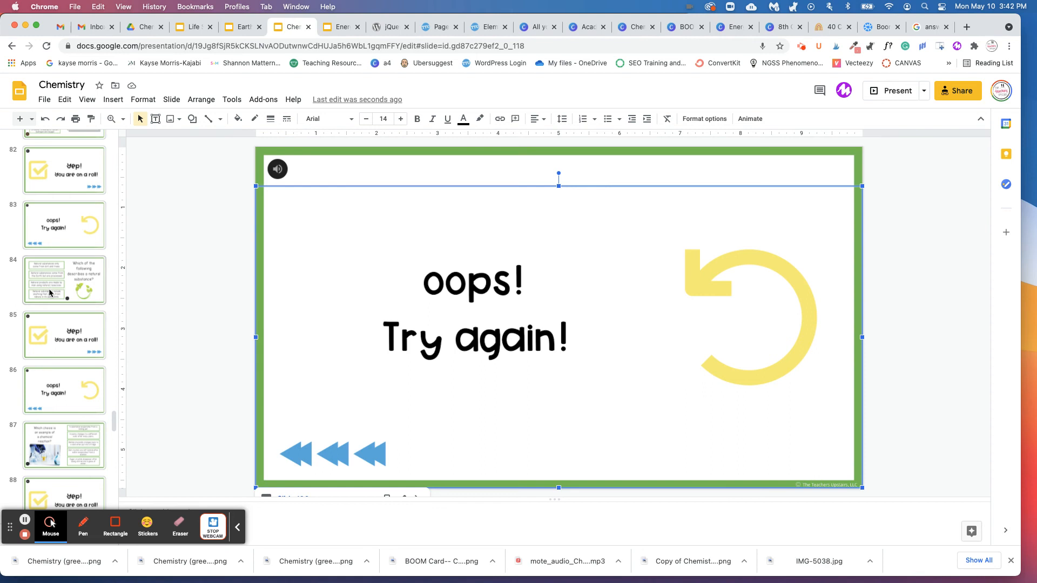
scroll(down, 3)
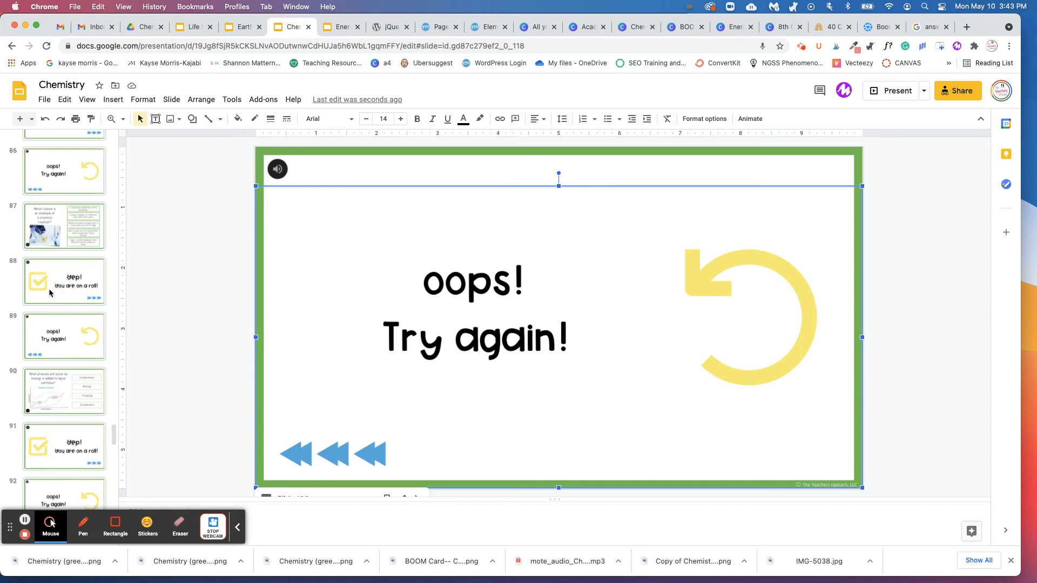
scroll(down, 3)
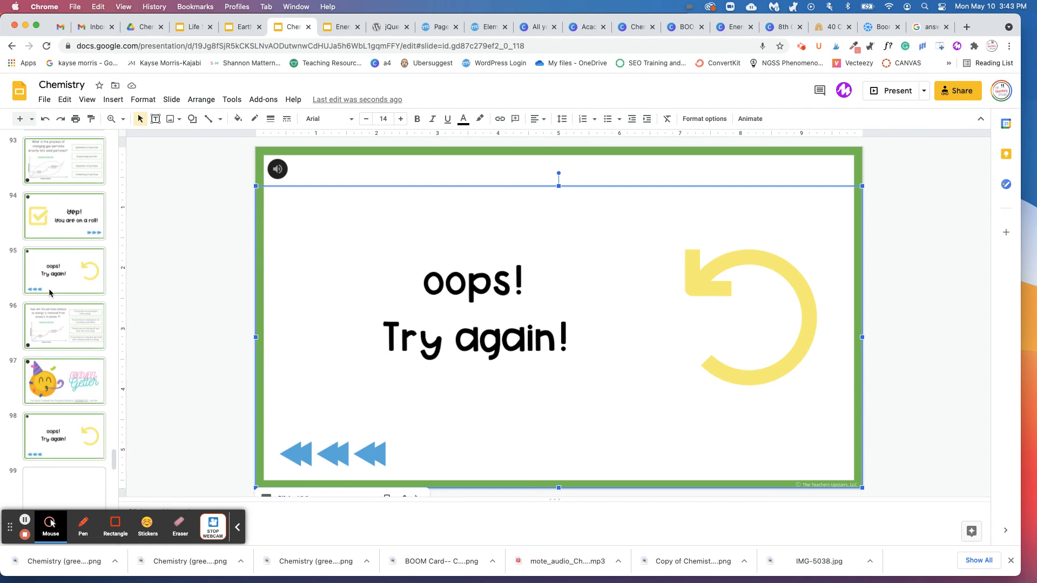
scroll(down, 3)
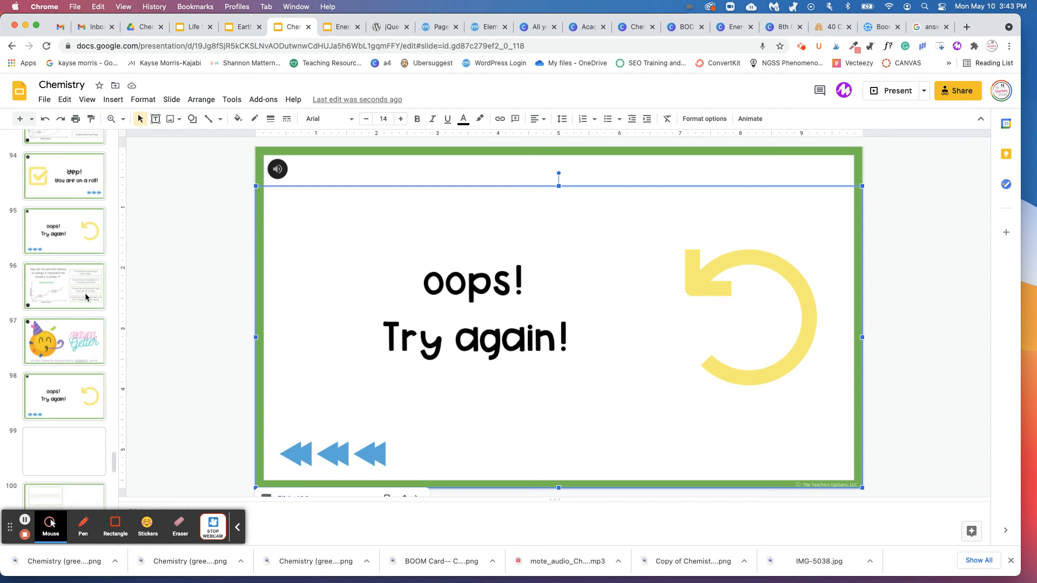
mouse_move(102, 316)
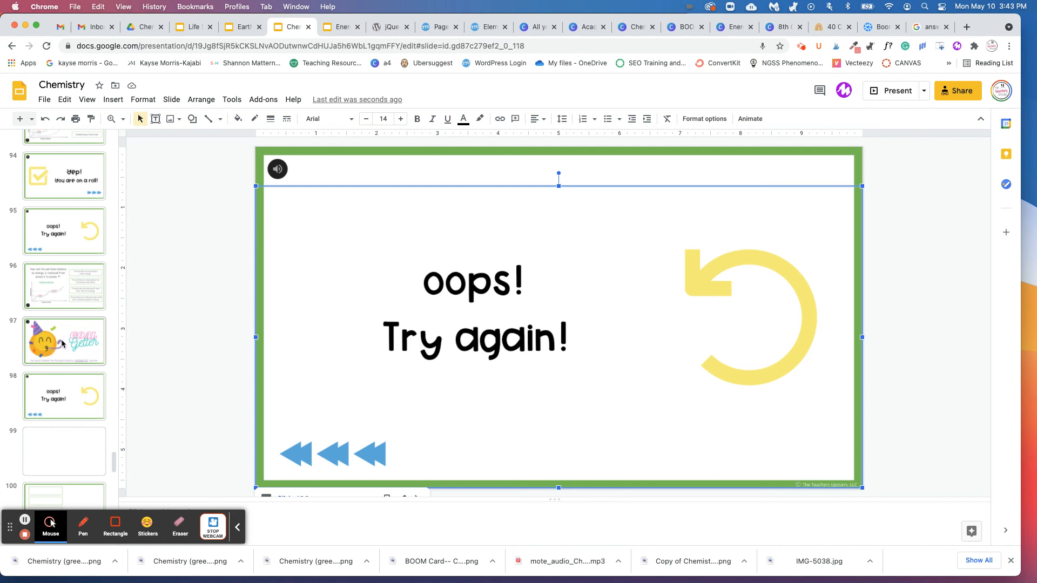
mouse_move(64, 370)
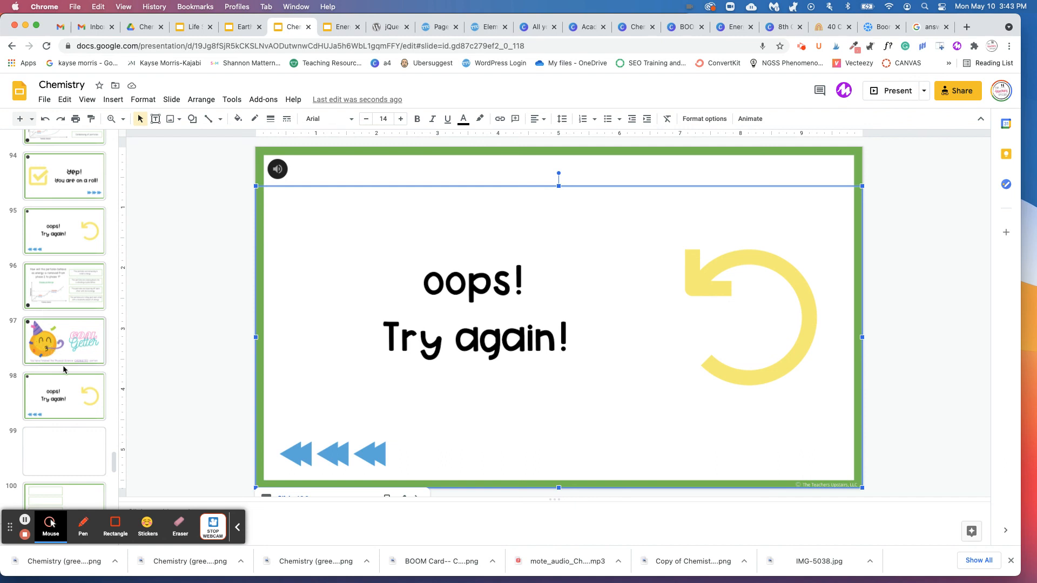